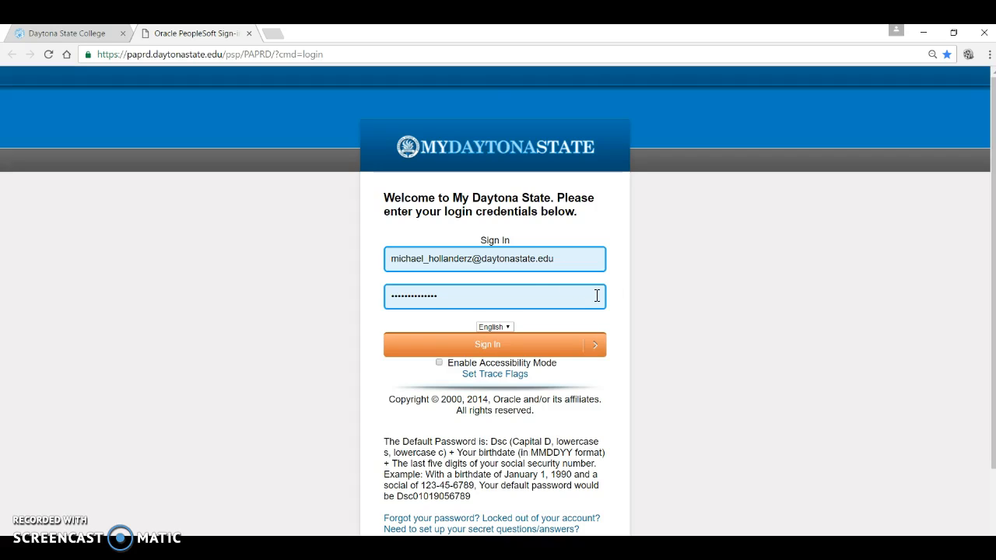
Open the Student Self-Service Help page in a new tab from the sign-in page's help link.
{"action": "left_click", "coordinate": [494, 258]}
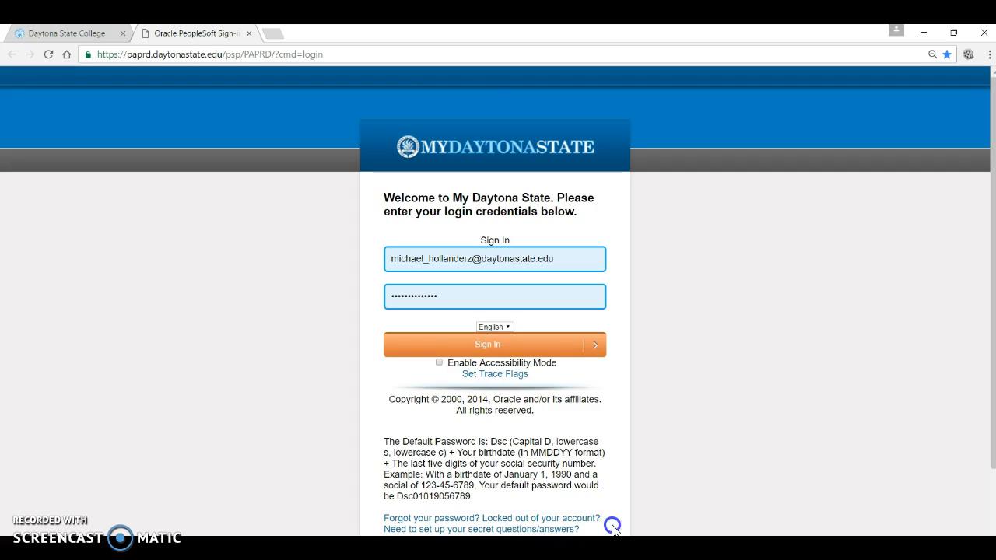
{"action": "mouse_move", "coordinate": [615, 531]}
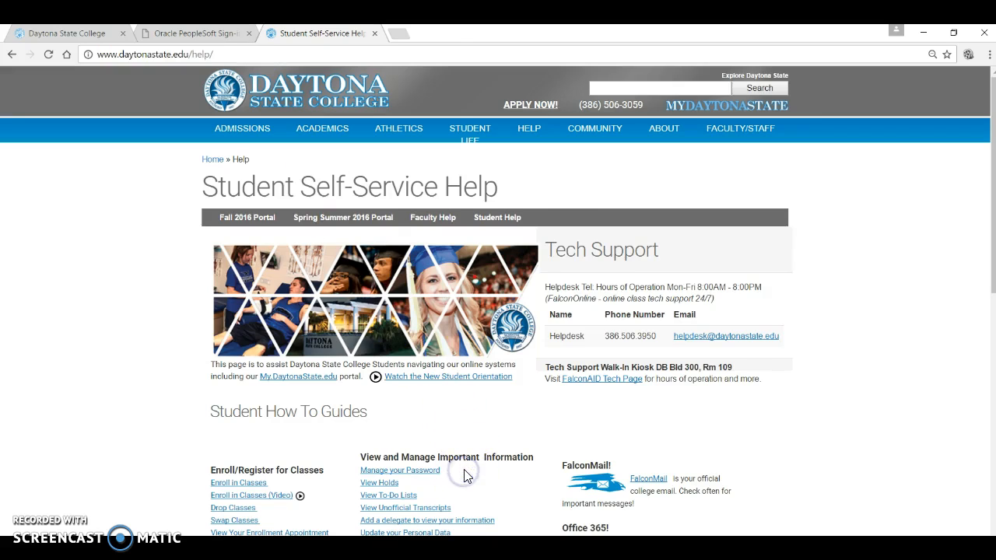
Return to the Oracle PeopleSoft sign-in tab and sign in to MyDaytonaState.
{"action": "left_click", "coordinate": [194, 33]}
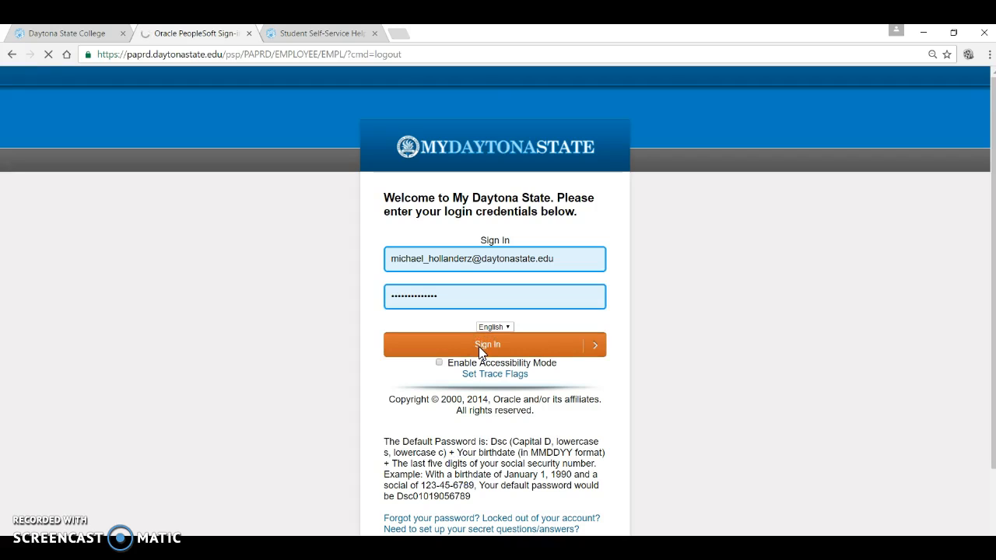
{"action": "left_click", "coordinate": [494, 345]}
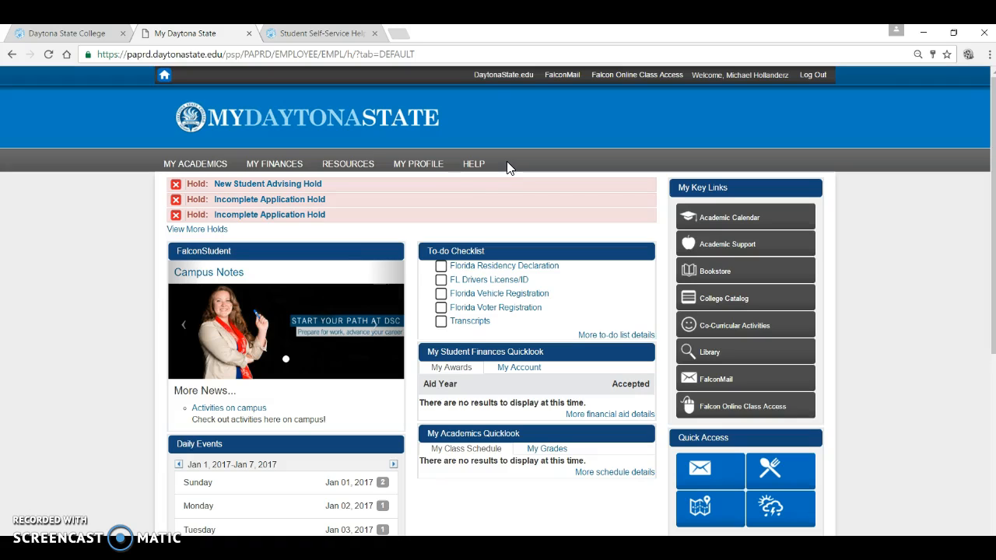
{"action": "mouse_move", "coordinate": [155, 228]}
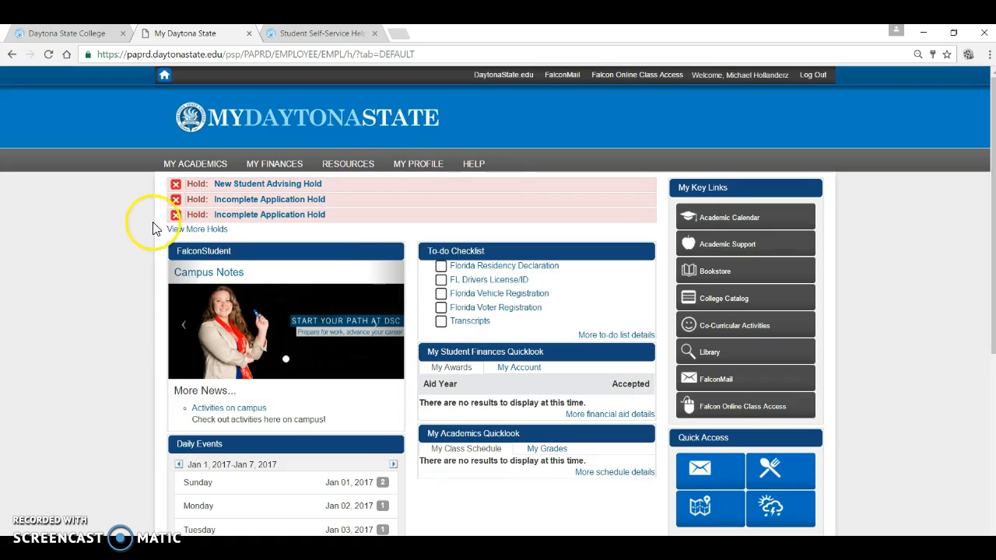
{"action": "mouse_move", "coordinate": [154, 187]}
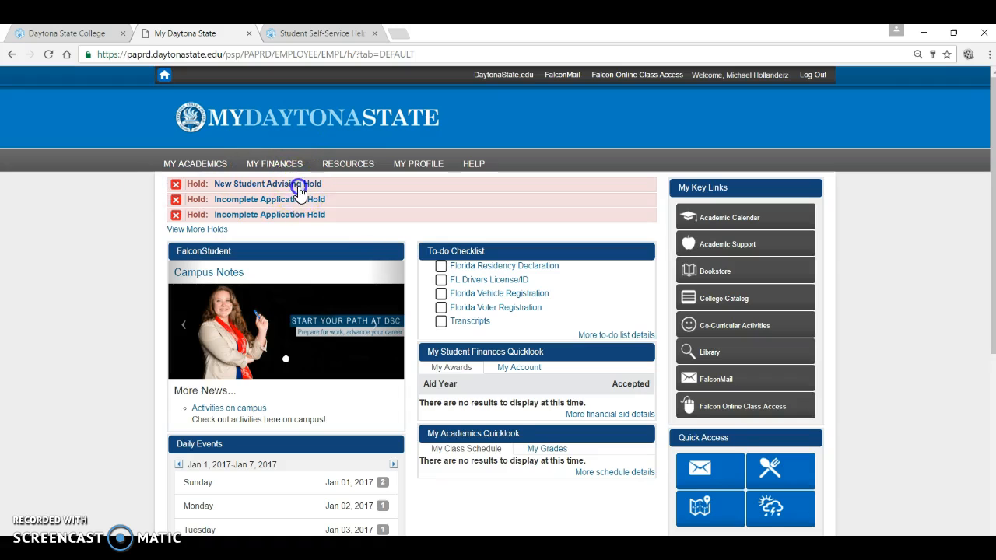
{"action": "left_click", "coordinate": [267, 184]}
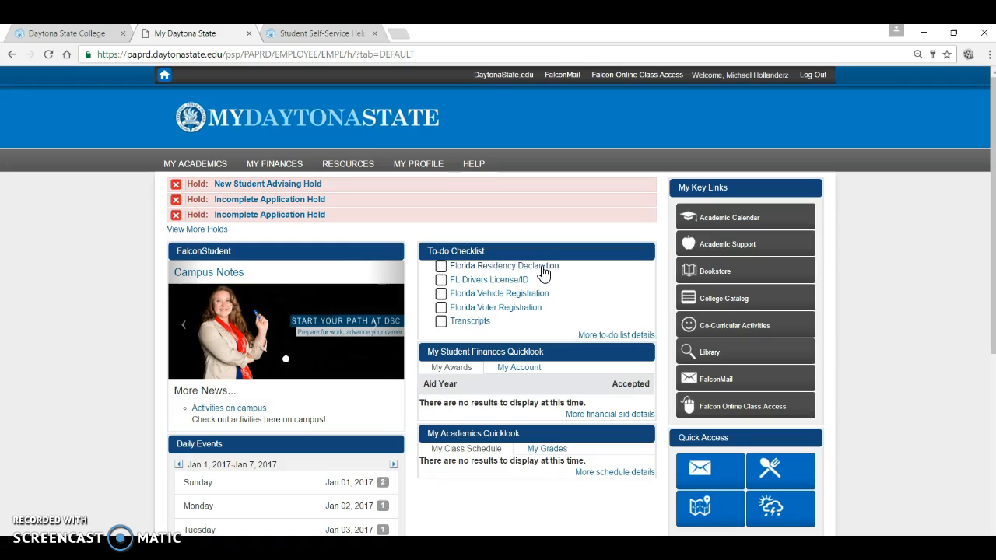
{"action": "left_click", "coordinate": [504, 266]}
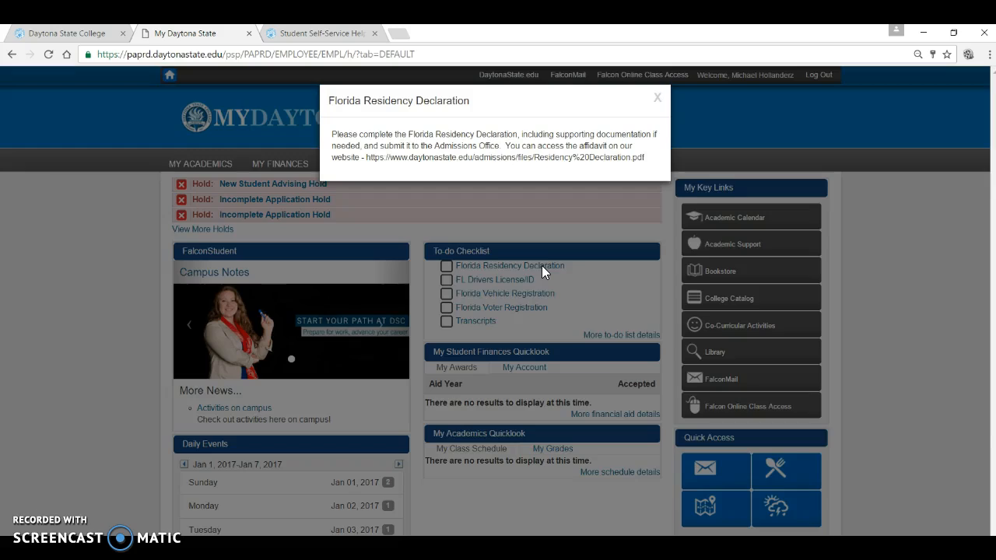
{"action": "left_click", "coordinate": [195, 163]}
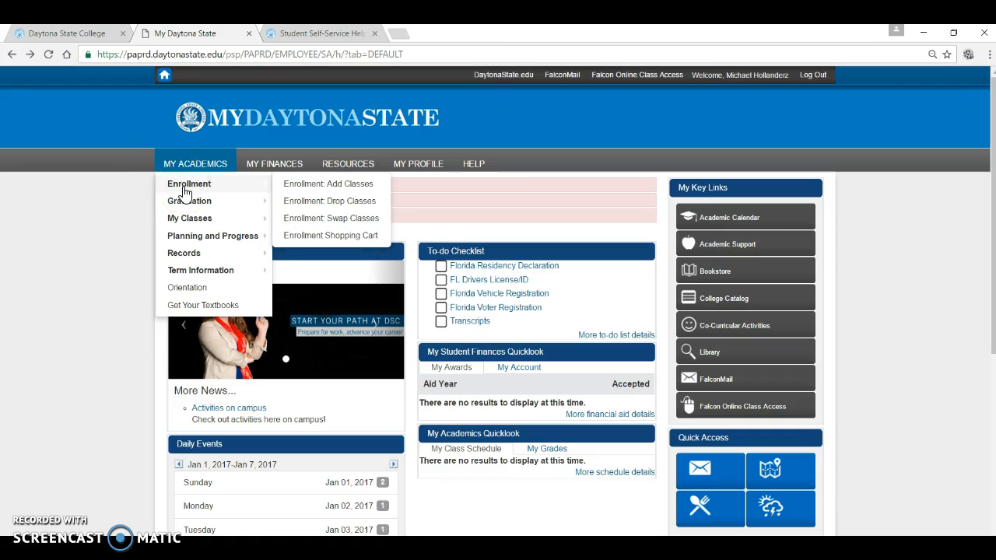
{"action": "mouse_move", "coordinate": [241, 193]}
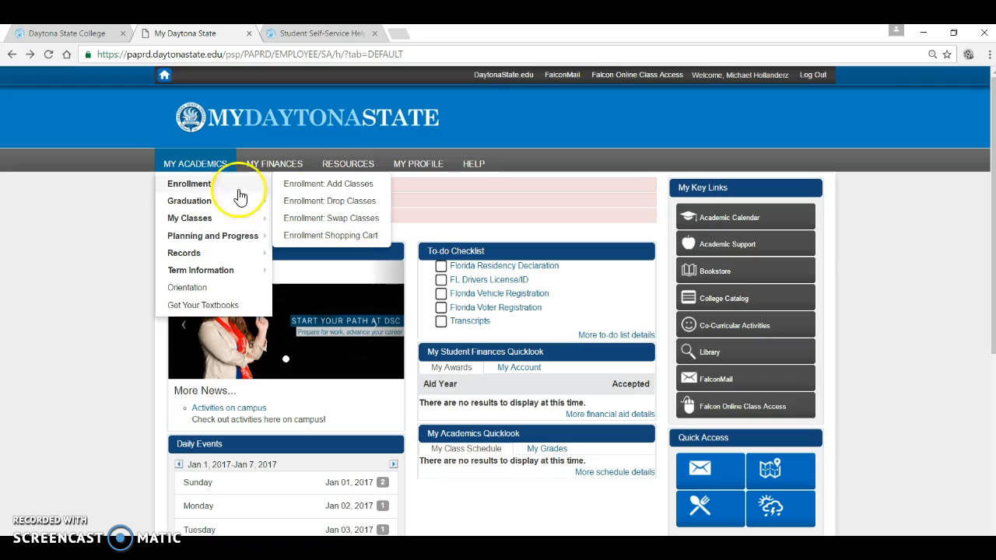
{"action": "mouse_move", "coordinate": [339, 192]}
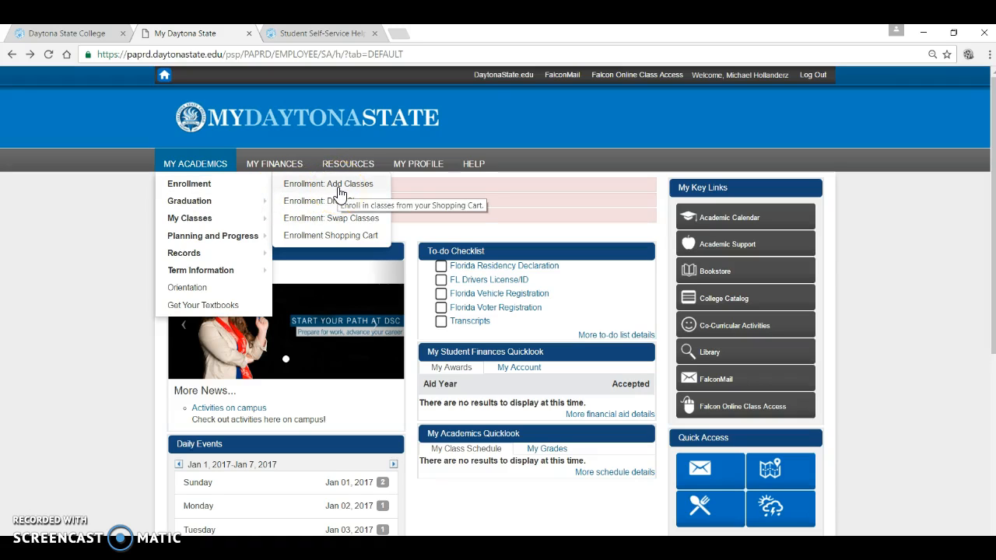
Go to Enrollment: Add Classes to view the Spring 2017 cart holding DIG 2000.
{"action": "left_click", "coordinate": [330, 235]}
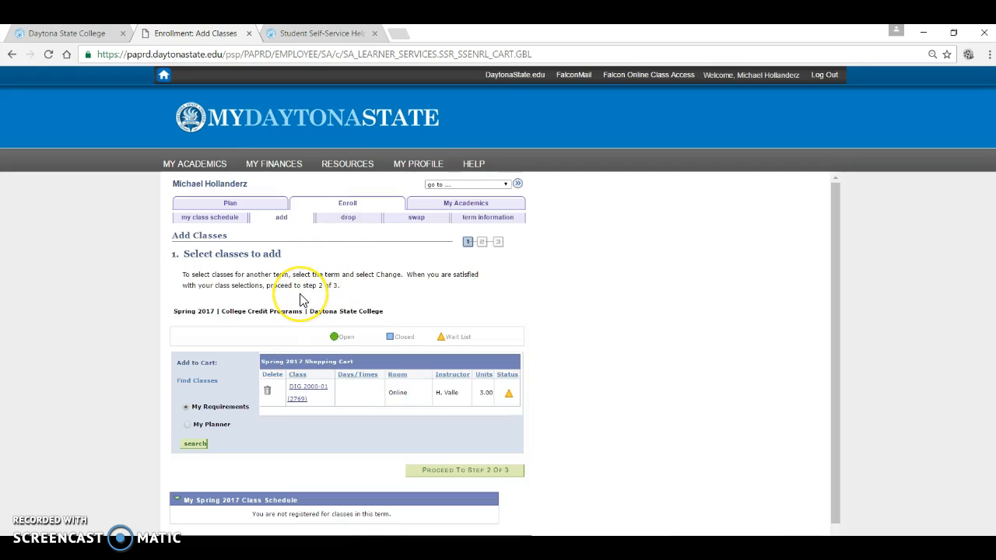
{"action": "mouse_move", "coordinate": [533, 222]}
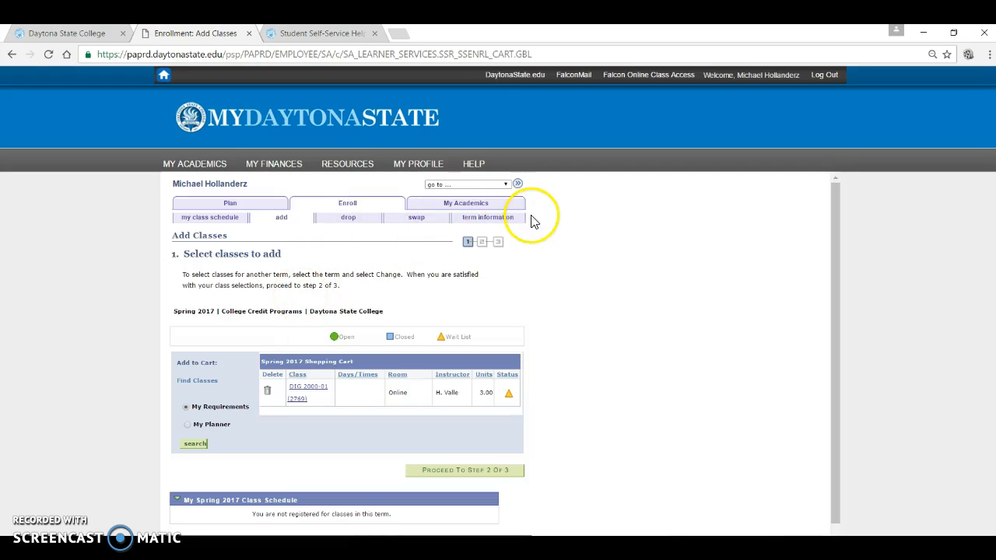
{"action": "mouse_move", "coordinate": [534, 222]}
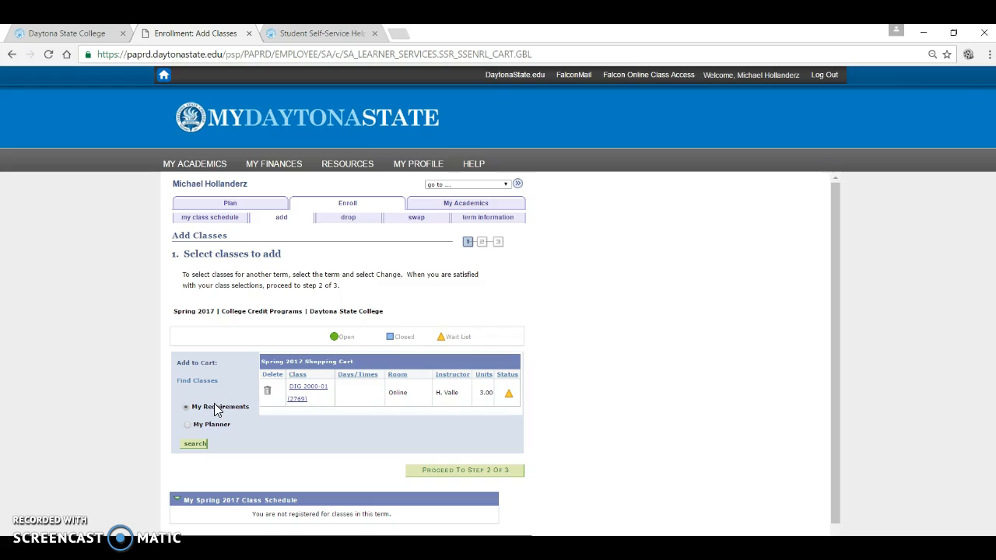
Search Spring 2017 classes by My Requirements and scroll to the Communication requirement.
{"action": "left_click", "coordinate": [194, 443]}
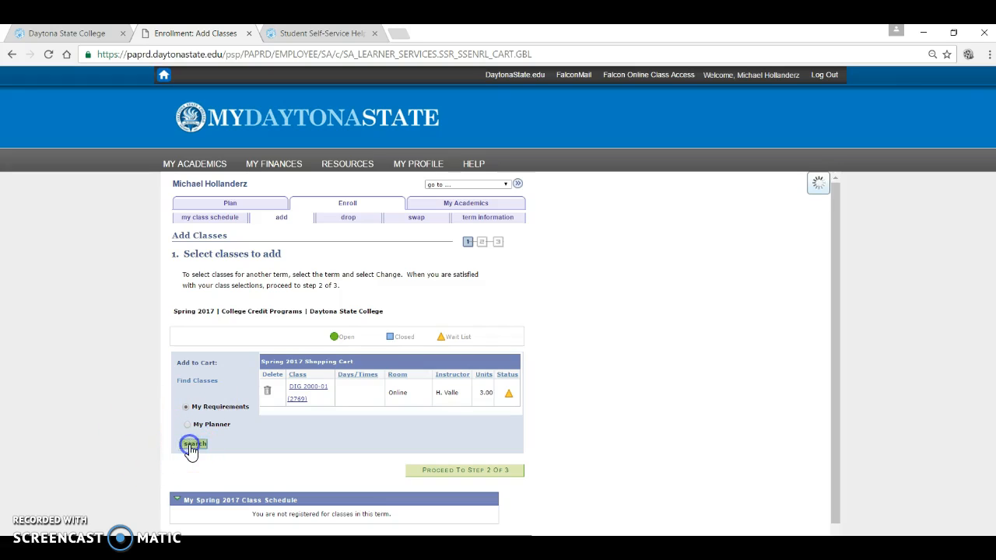
{"action": "left_click", "coordinate": [193, 444]}
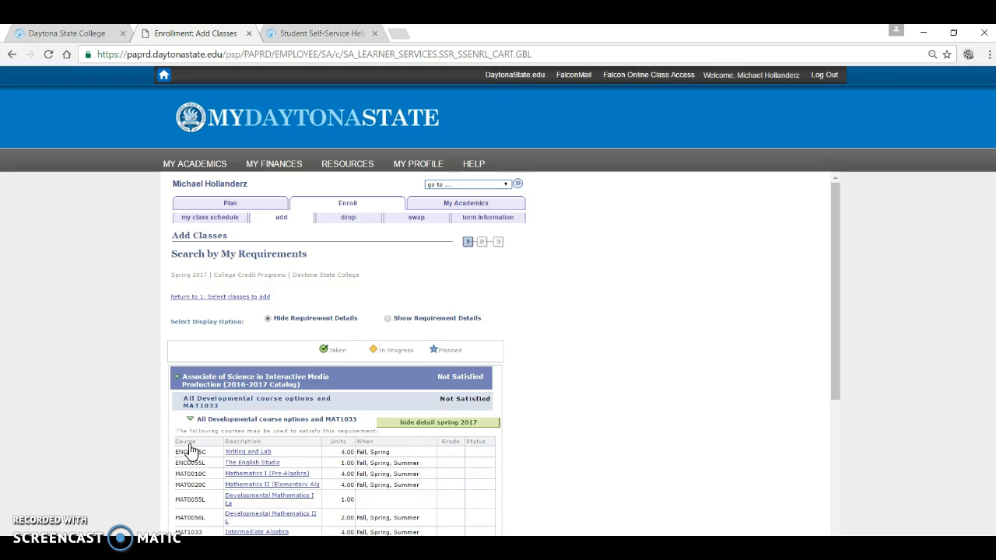
{"action": "mouse_move", "coordinate": [591, 443]}
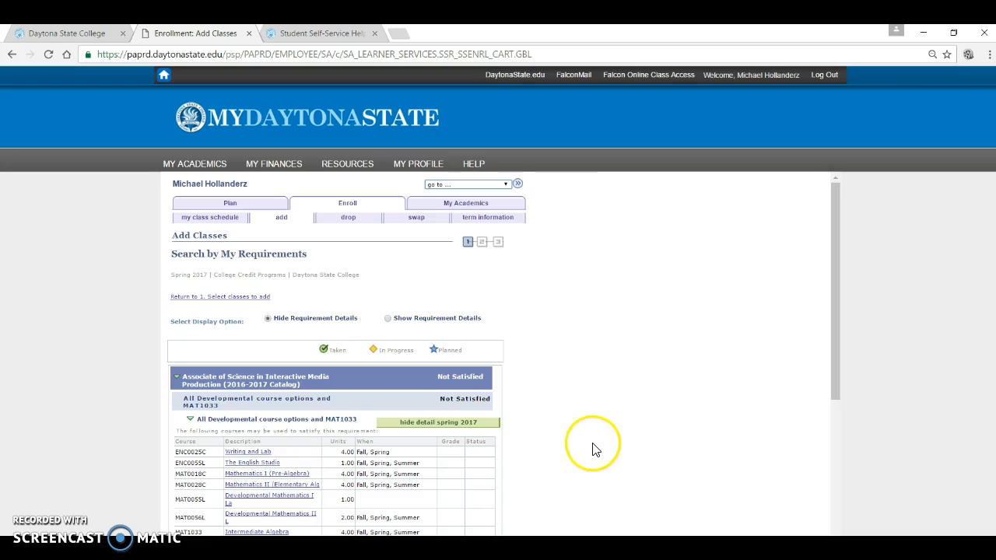
{"action": "scroll", "scroll_direction": "down", "scroll_amount": 3}
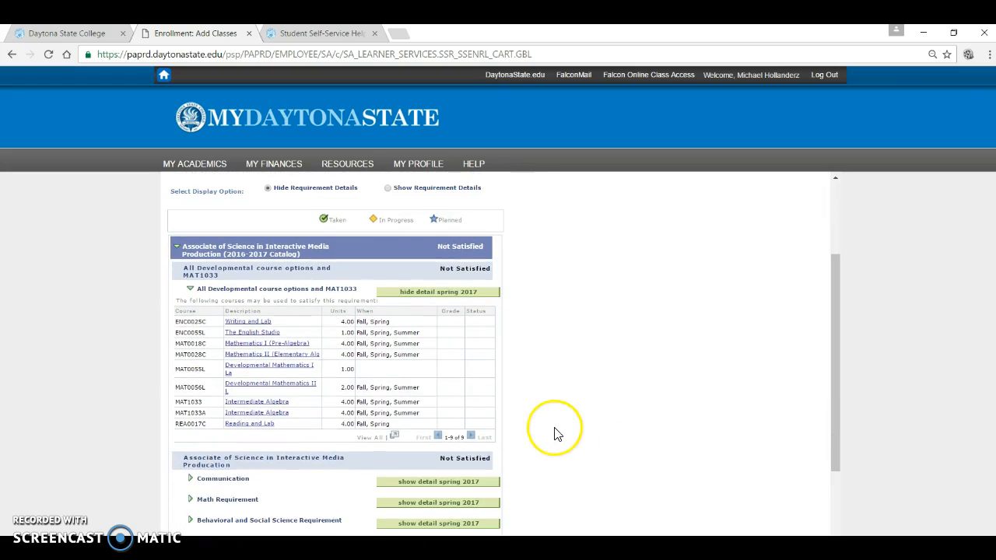
{"action": "mouse_move", "coordinate": [475, 469]}
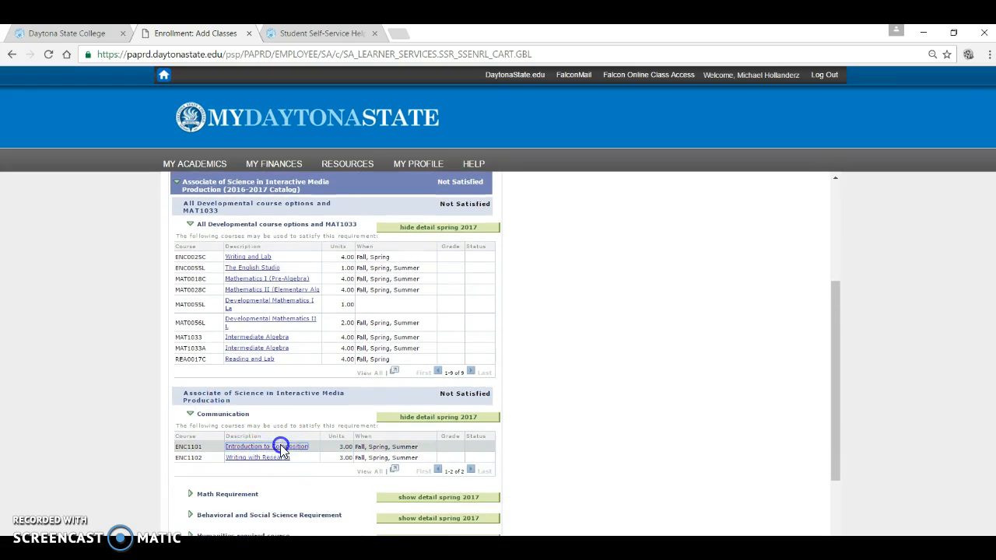
Choose ENC 1101 section 101F, accept enrollment preferences, and add it to the cart.
{"action": "left_click", "coordinate": [267, 447]}
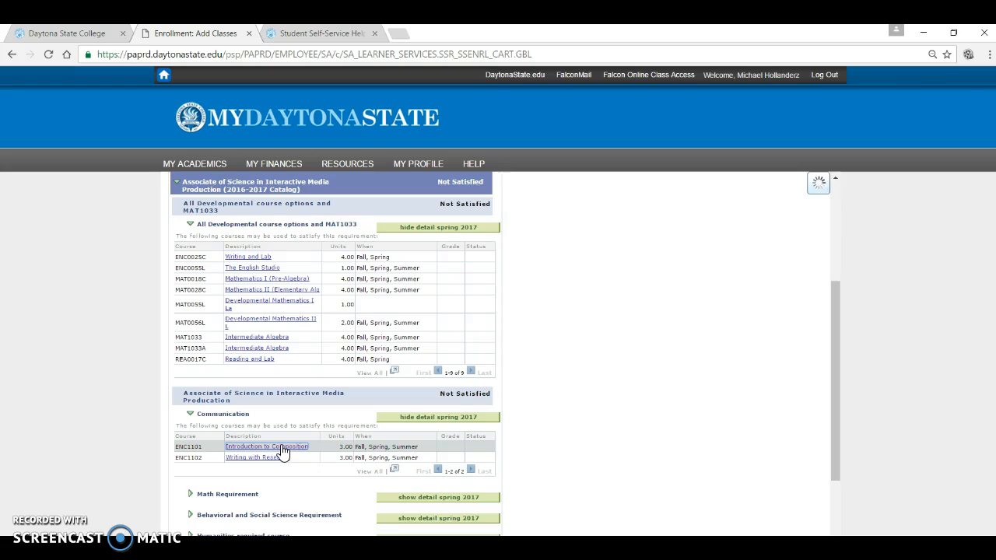
{"action": "left_click", "coordinate": [267, 447]}
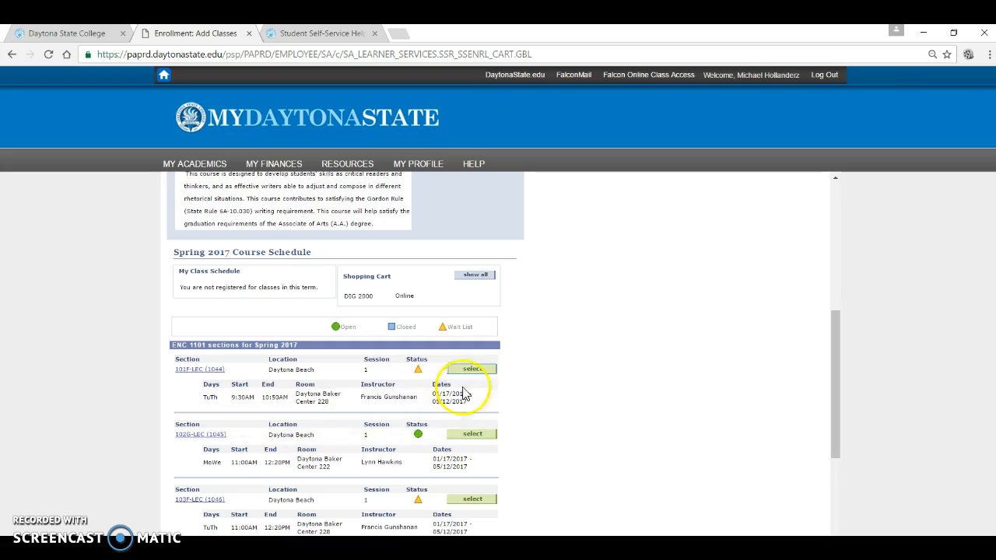
{"action": "left_click", "coordinate": [472, 369]}
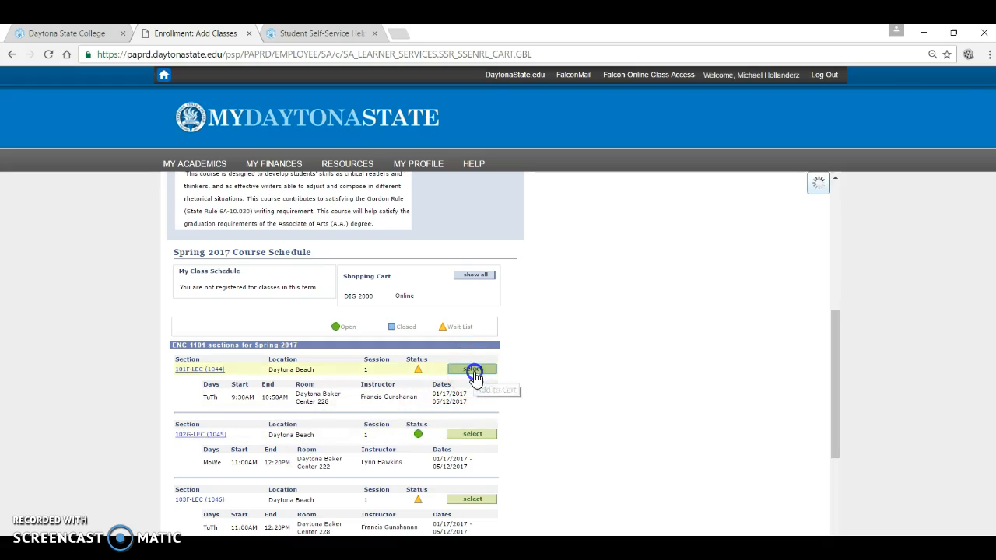
{"action": "left_click", "coordinate": [472, 369]}
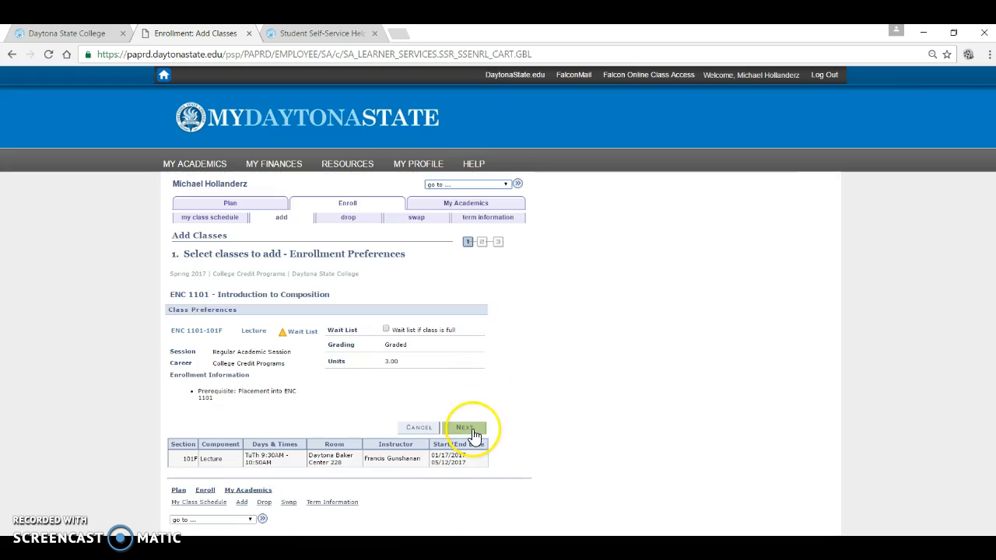
{"action": "left_click", "coordinate": [466, 428]}
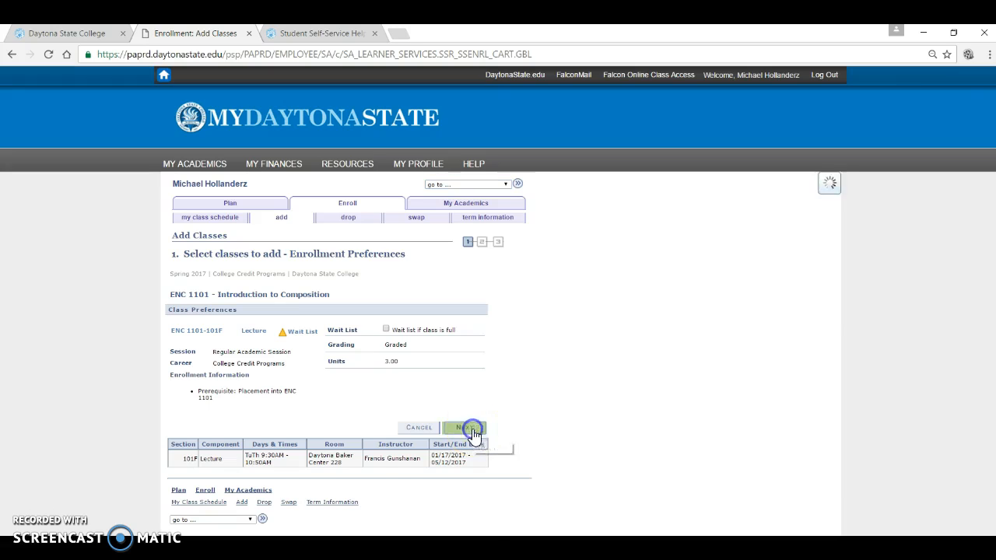
{"action": "left_click", "coordinate": [465, 427]}
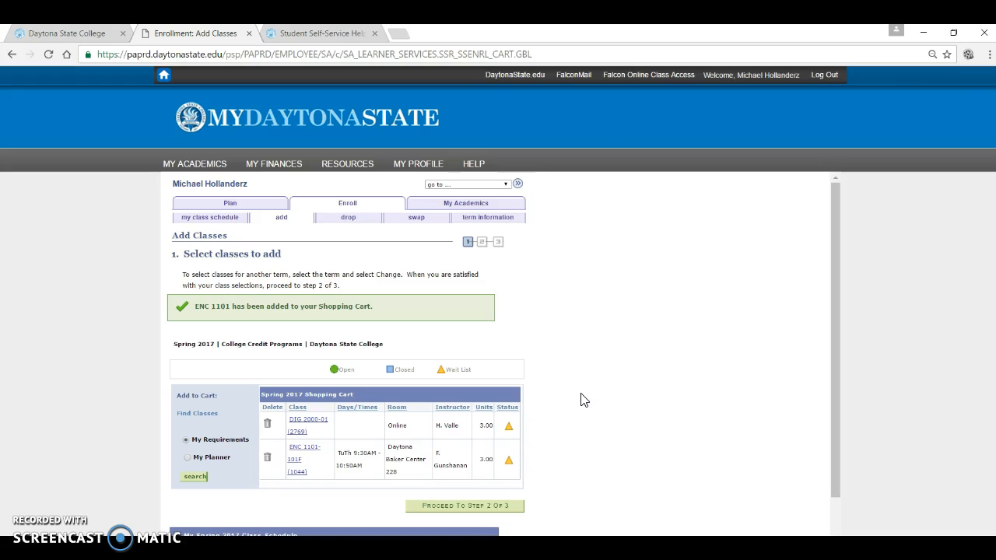
{"action": "left_click", "coordinate": [465, 506]}
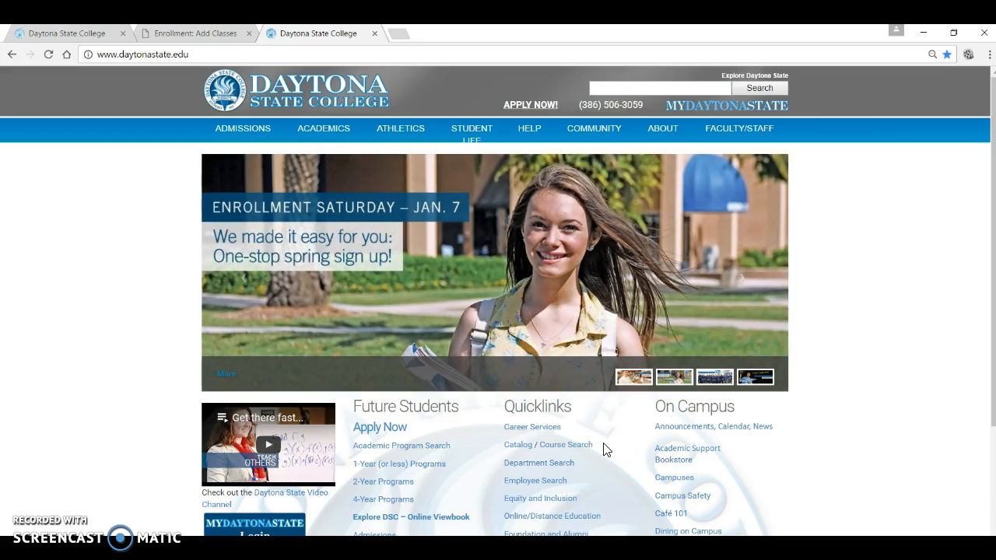
{"action": "mouse_move", "coordinate": [564, 451]}
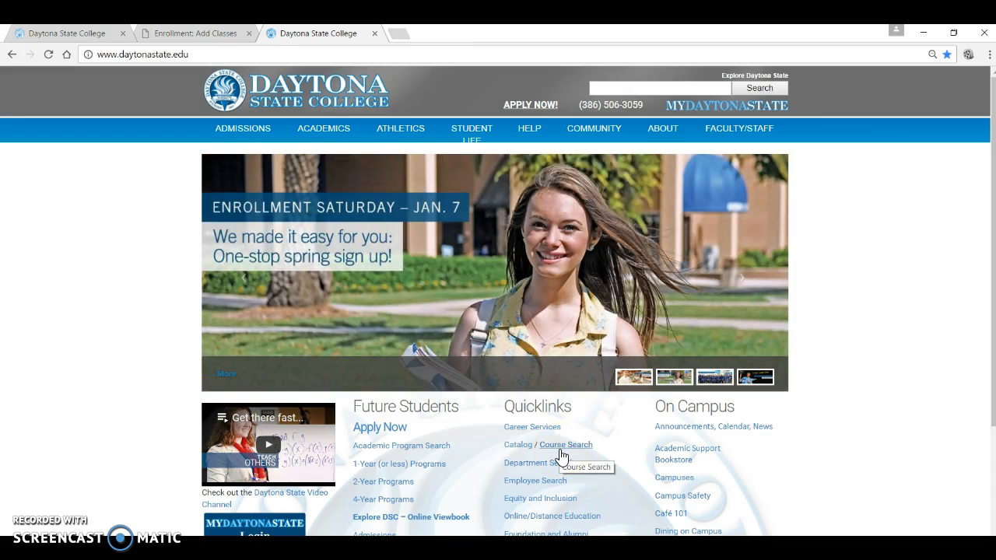
Open Catalog / Course Search from the daytonastate.edu Quicklinks.
{"action": "left_click", "coordinate": [565, 444]}
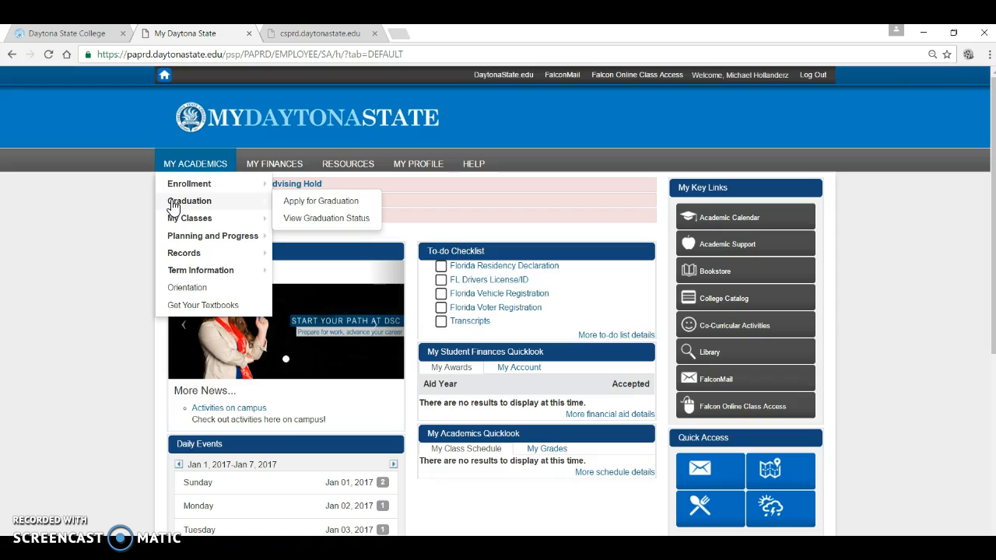
{"action": "mouse_move", "coordinate": [189, 218]}
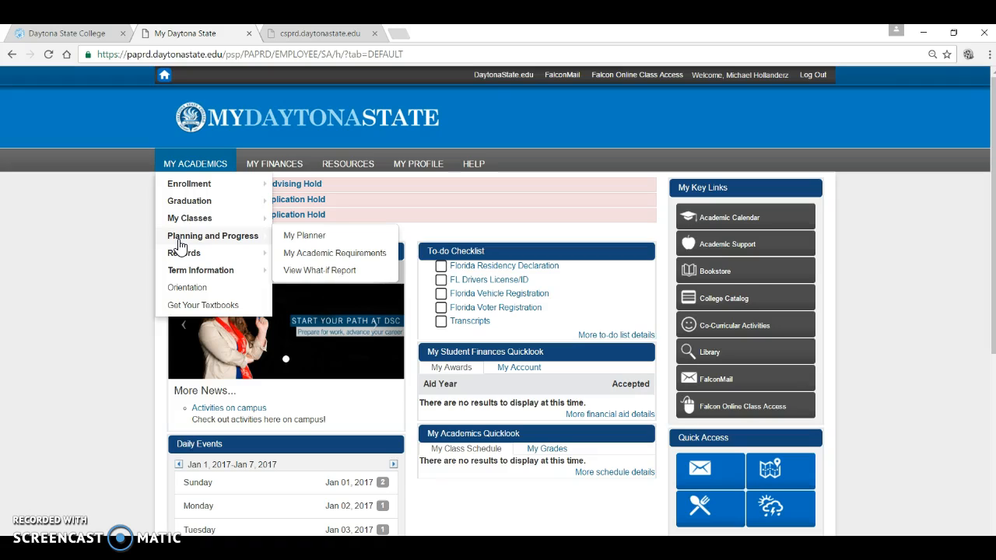
{"action": "mouse_move", "coordinate": [274, 164]}
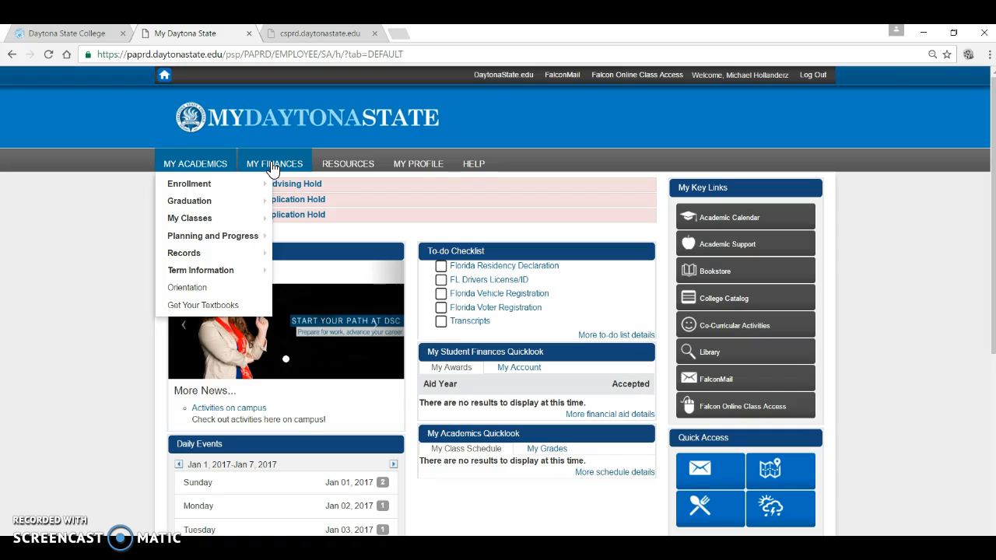
Expand the My Finances menu to review its items, then collapse it.
{"action": "left_click", "coordinate": [274, 164]}
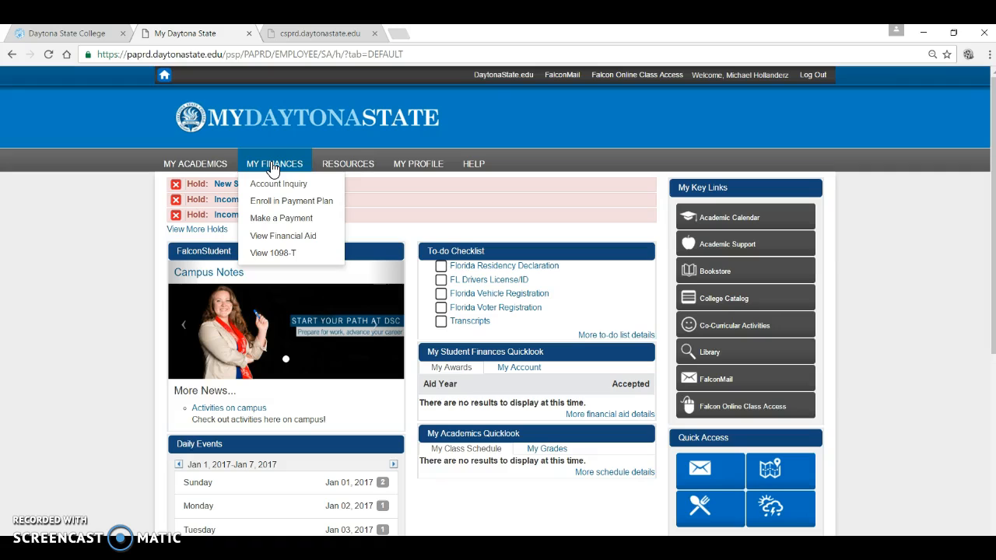
{"action": "left_click", "coordinate": [348, 163]}
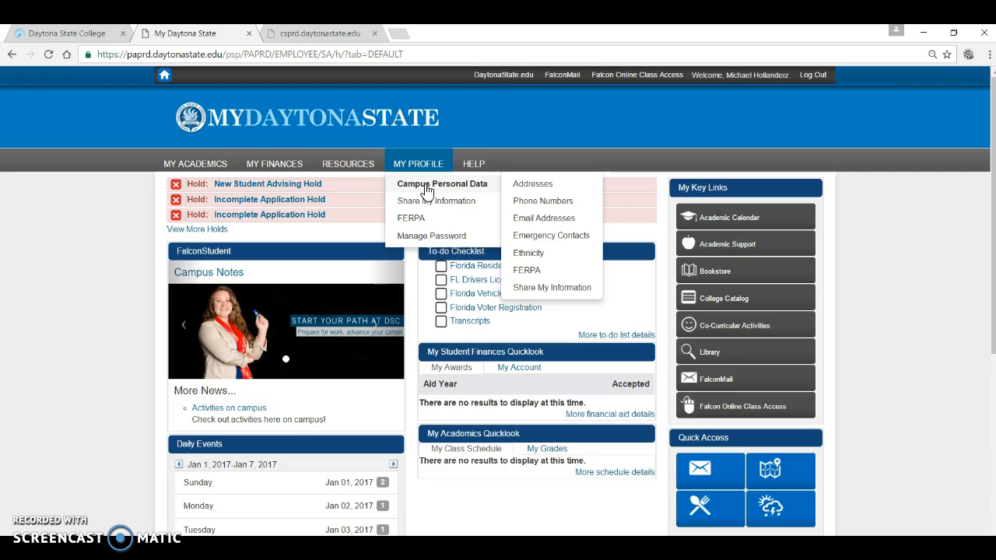
{"action": "mouse_move", "coordinate": [535, 277]}
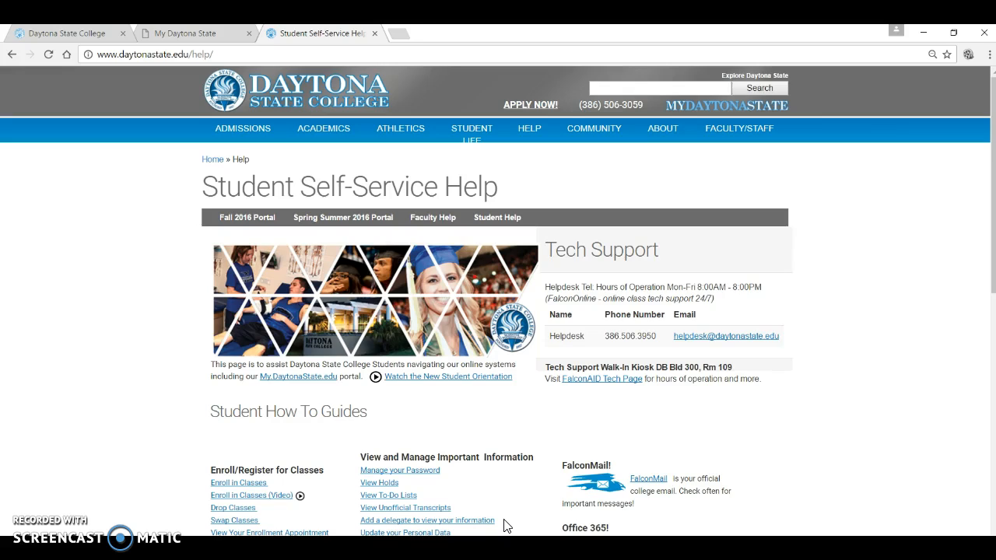
{"action": "mouse_move", "coordinate": [505, 526]}
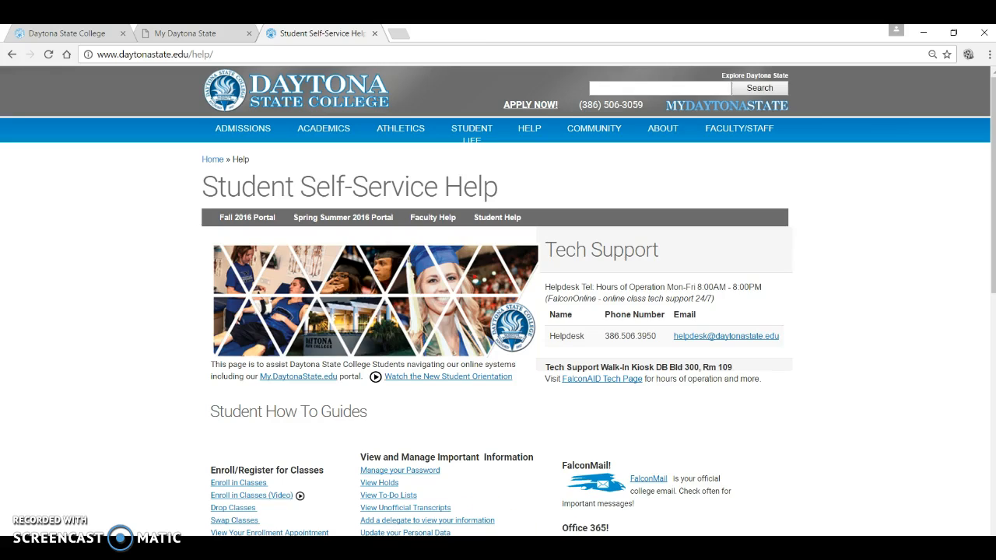
Switch back to the My Daytona State portal tab after viewing the Help page.
{"action": "left_click", "coordinate": [187, 33]}
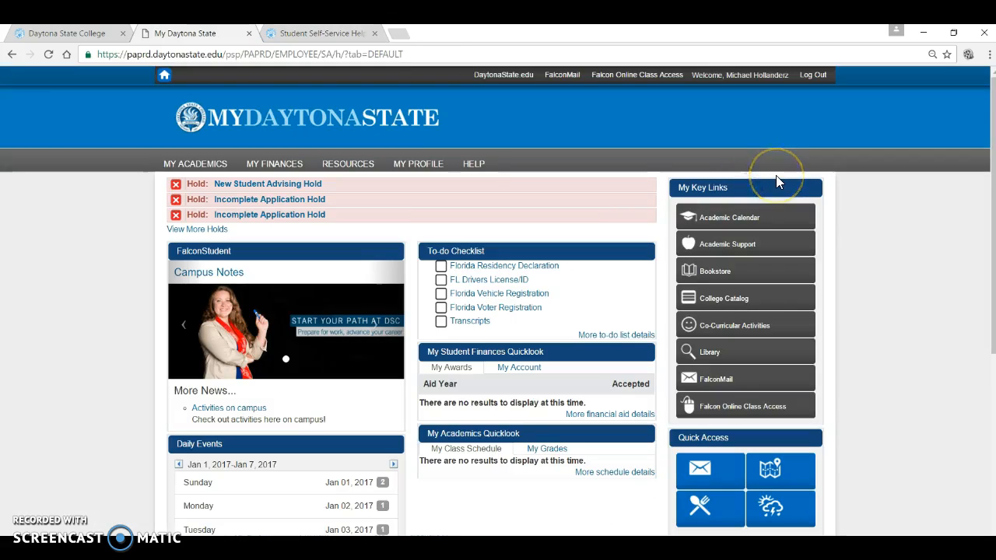
{"action": "mouse_move", "coordinate": [776, 176]}
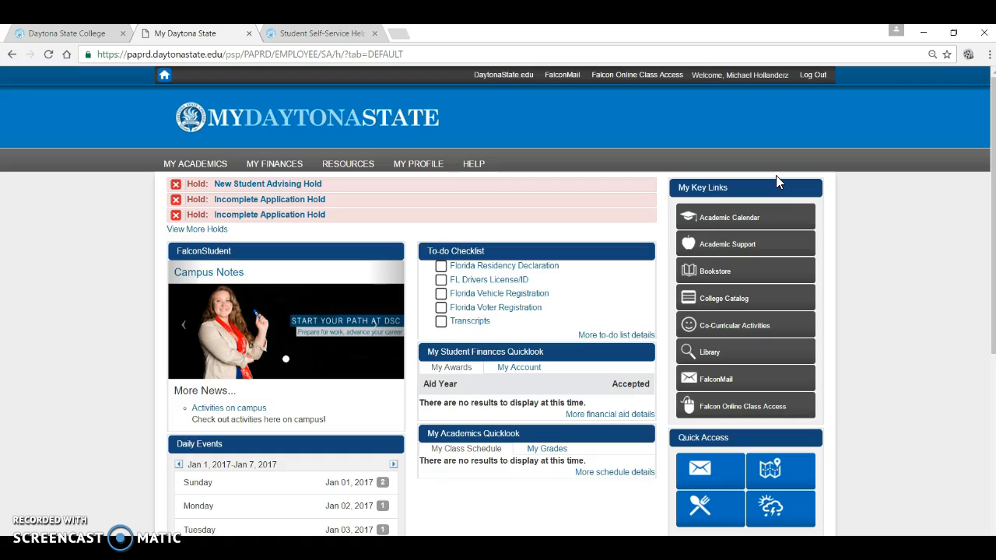
{"action": "mouse_move", "coordinate": [607, 90]}
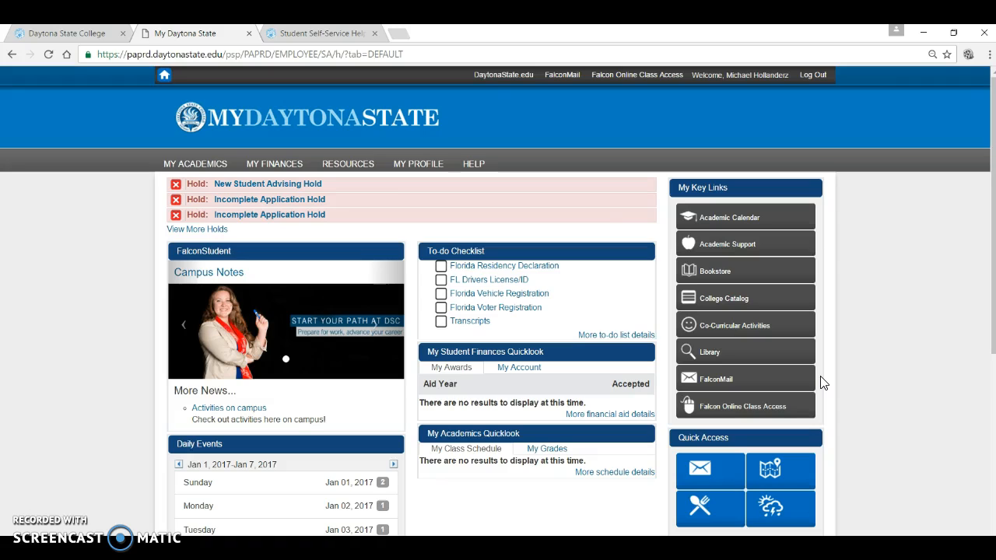
{"action": "mouse_move", "coordinate": [823, 422]}
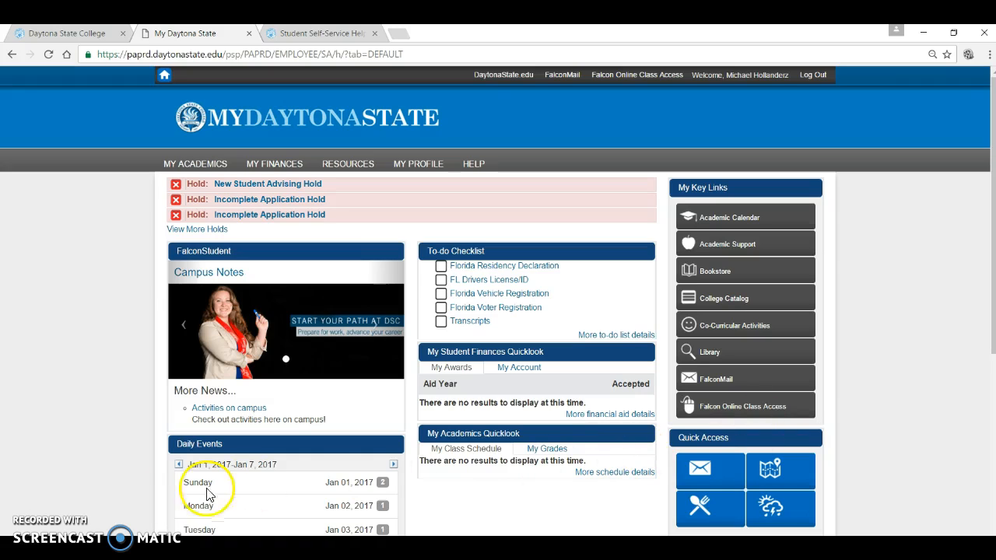
Browse the Student Self-Service Help how-to guides, leaving only the portal home open.
{"action": "left_click", "coordinate": [319, 33]}
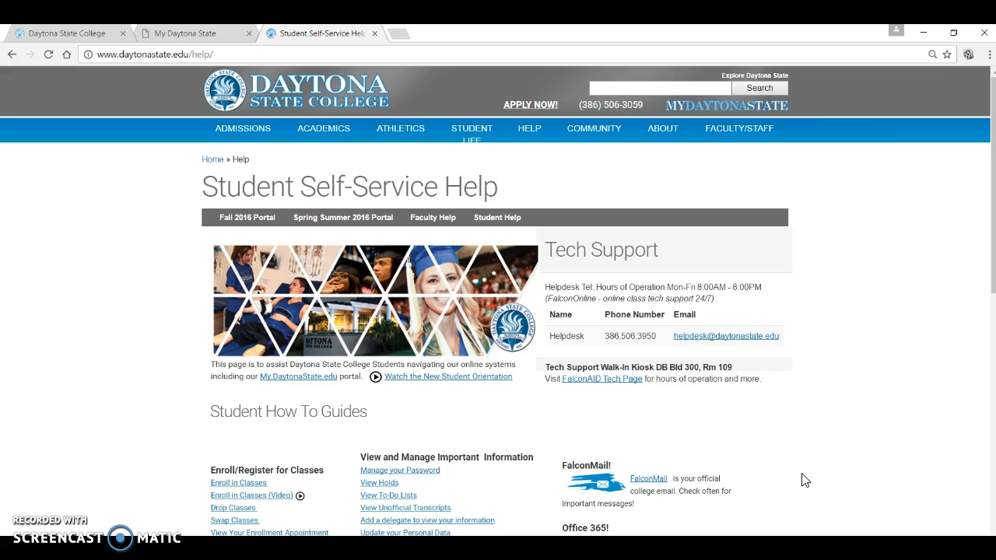
{"action": "mouse_move", "coordinate": [818, 482]}
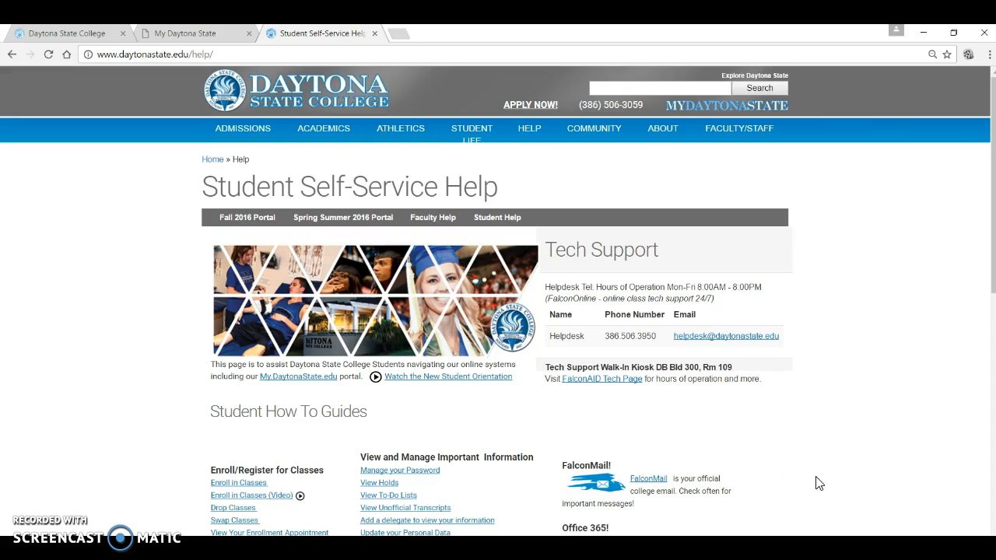
{"action": "scroll", "scroll_direction": "down", "scroll_amount": 3}
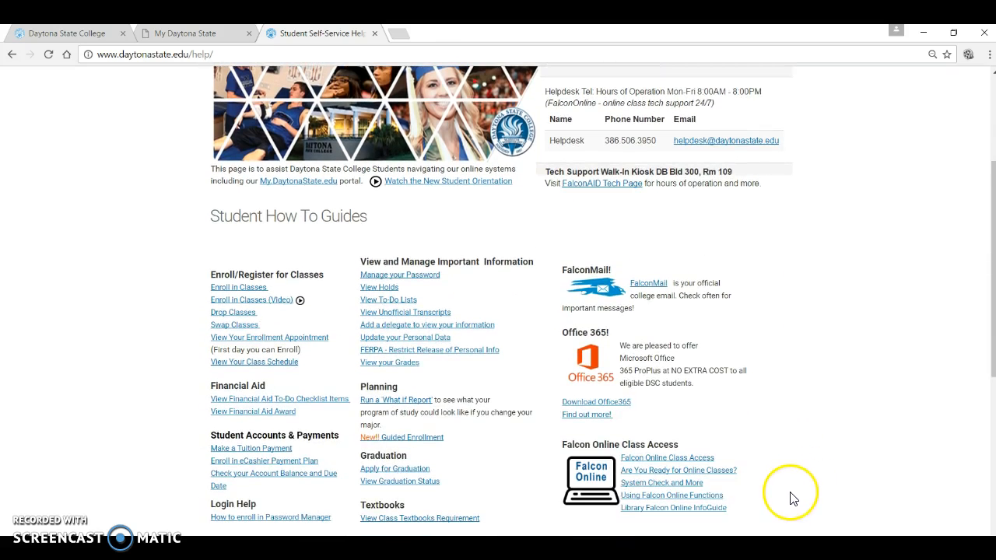
{"action": "mouse_move", "coordinate": [769, 500]}
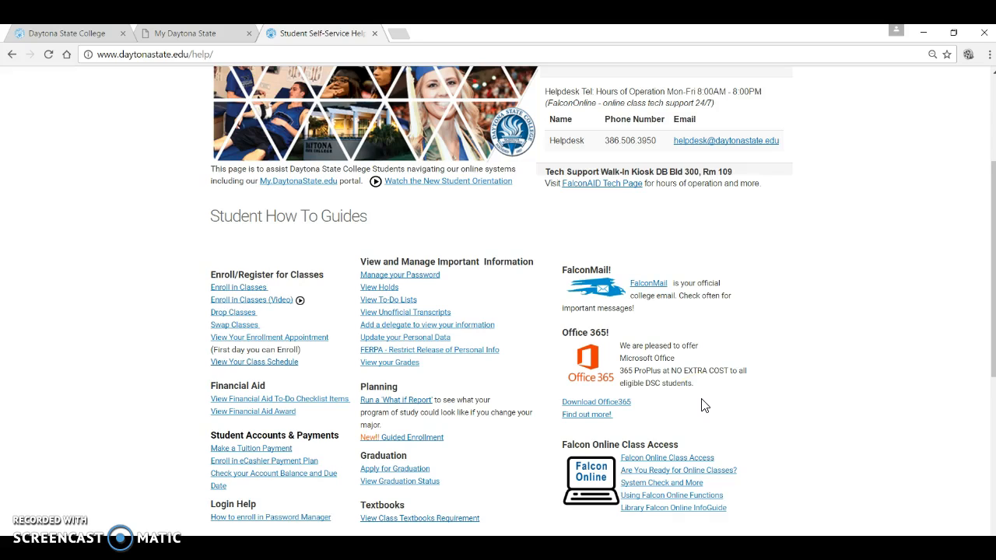
{"action": "left_click", "coordinate": [701, 400]}
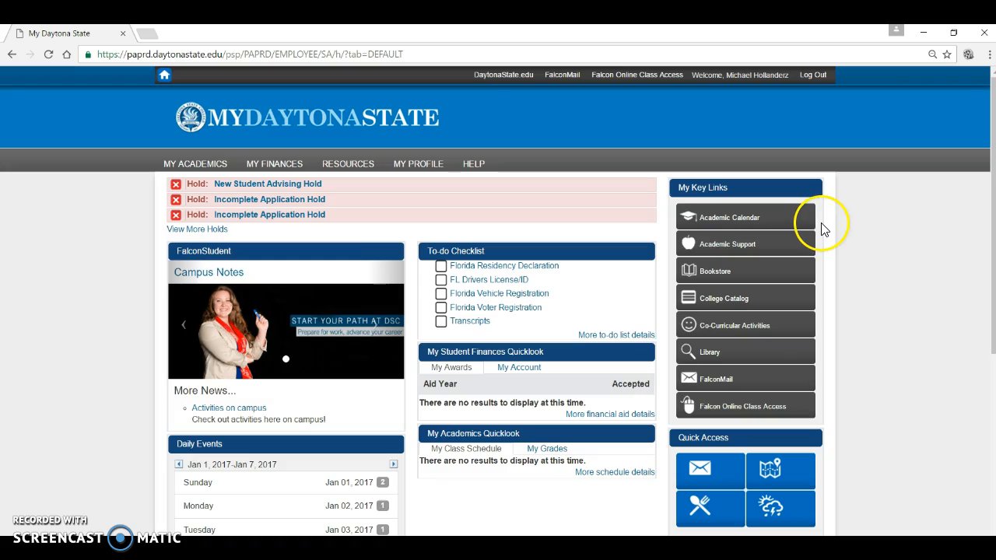
{"action": "mouse_move", "coordinate": [823, 224]}
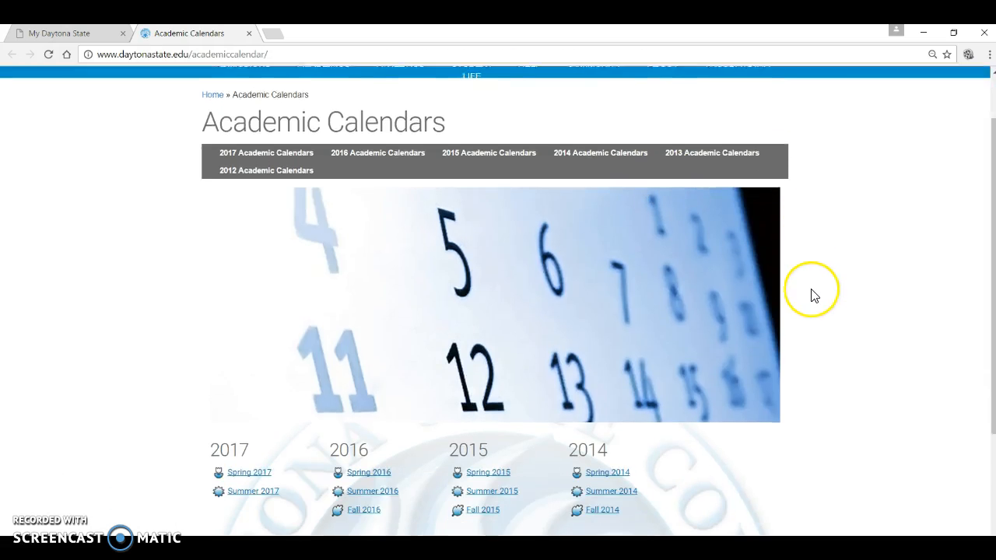
View the Spring 2017 academic calendar, then switch back to the MyDaytonaState tab.
{"action": "scroll", "scroll_direction": "down", "scroll_amount": 3}
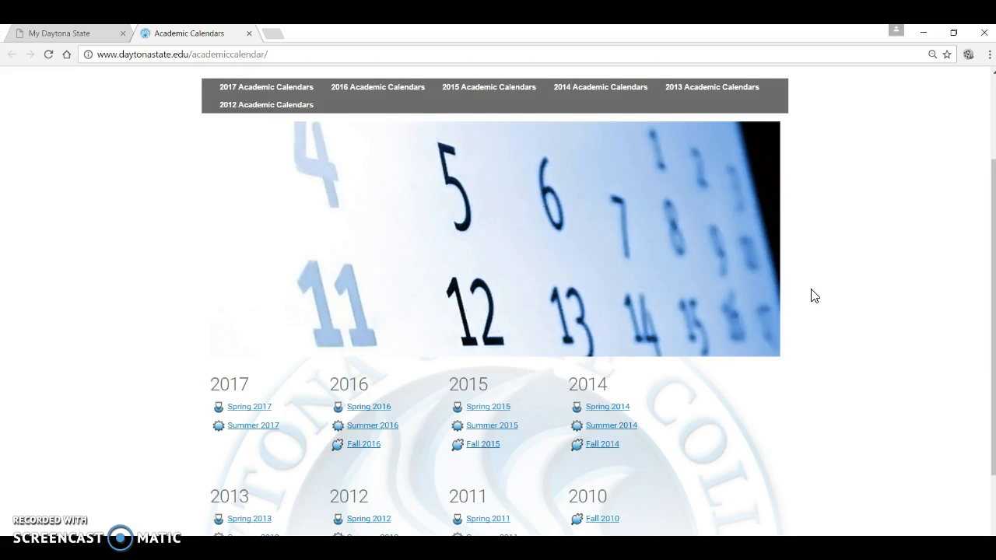
{"action": "mouse_move", "coordinate": [608, 302]}
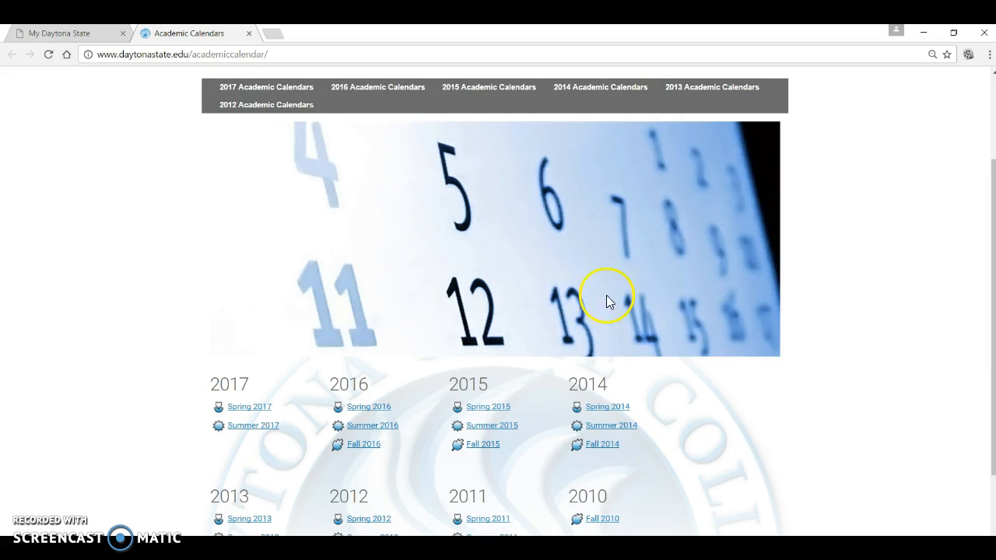
{"action": "left_click", "coordinate": [249, 406]}
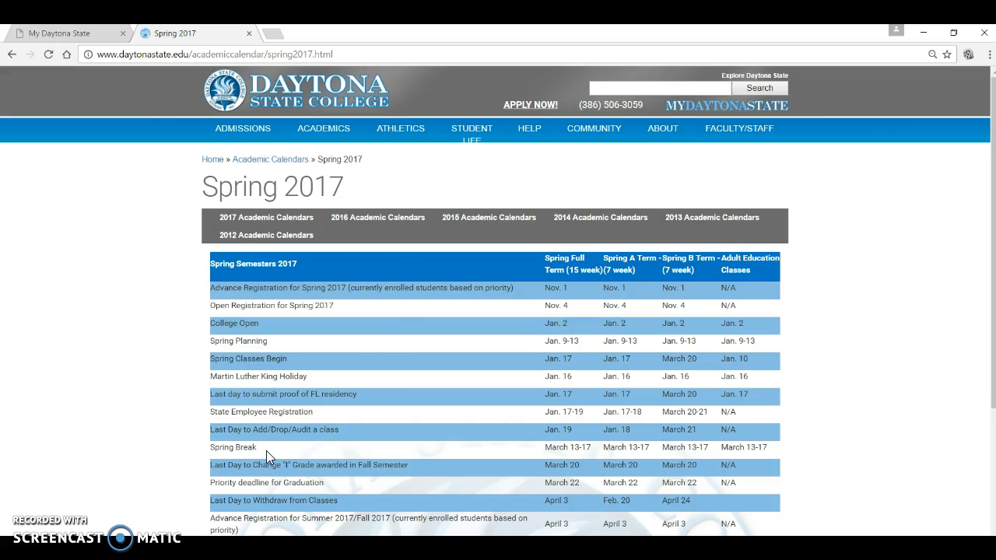
{"action": "left_click", "coordinate": [58, 33]}
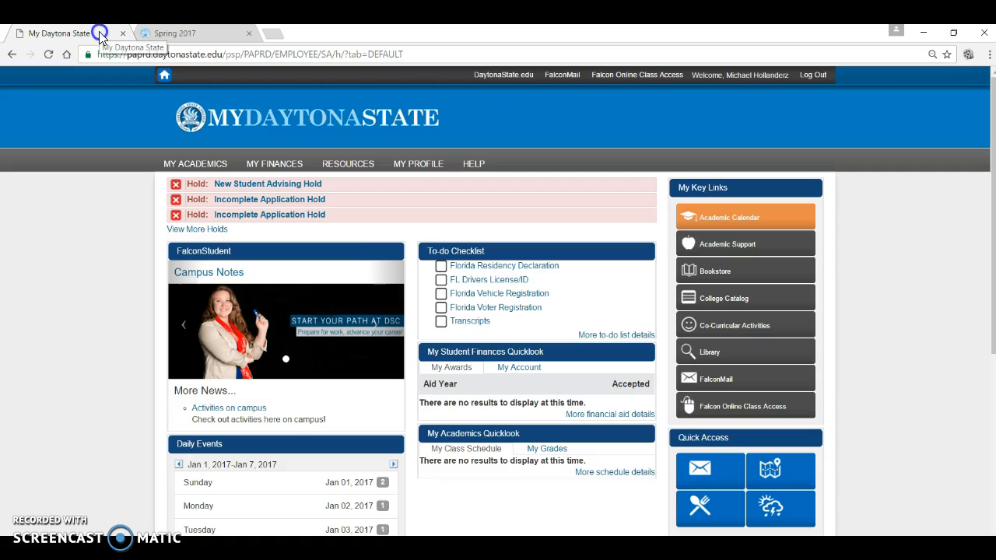